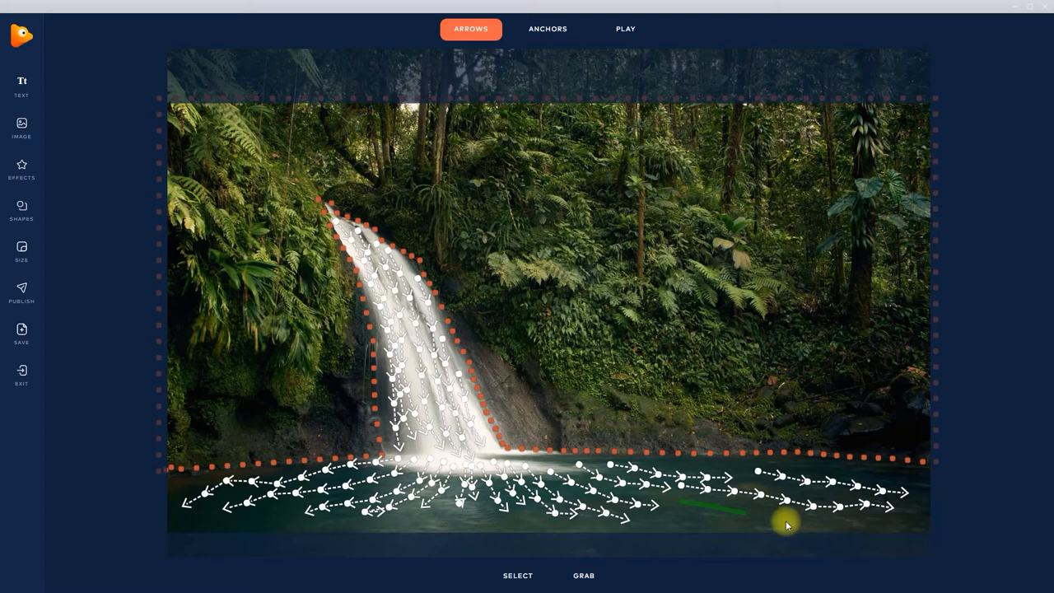
- Proceed from the arrow review to the output resolution step
{"action": "left_click", "coordinate": [626, 30]}
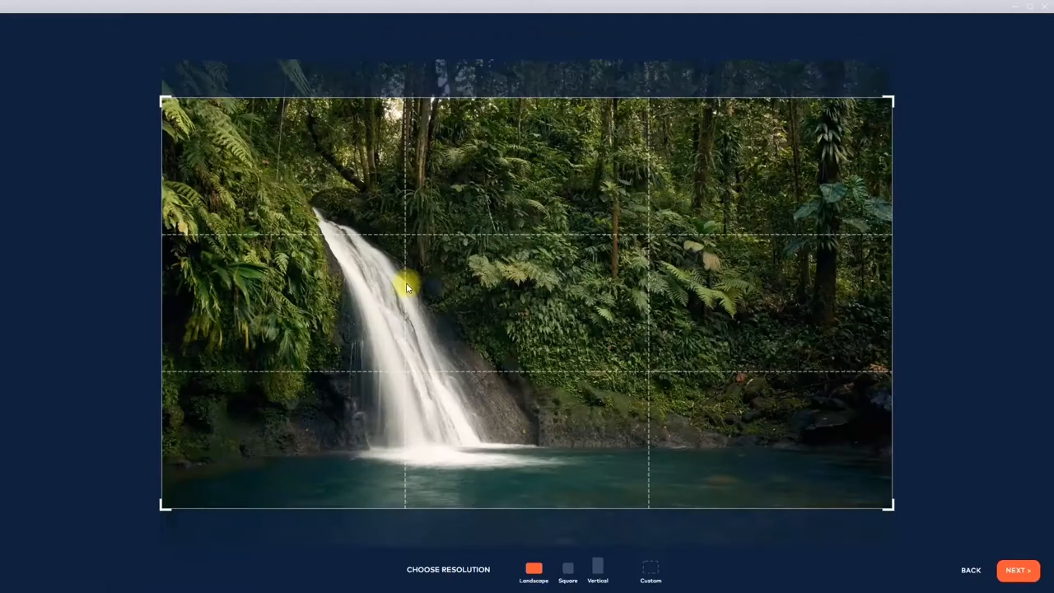
- Shift the landscape crop frame down over the pool and confirm the framing
{"action": "left_click_drag", "start_coordinate": [408, 283], "coordinate": [655, 519]}
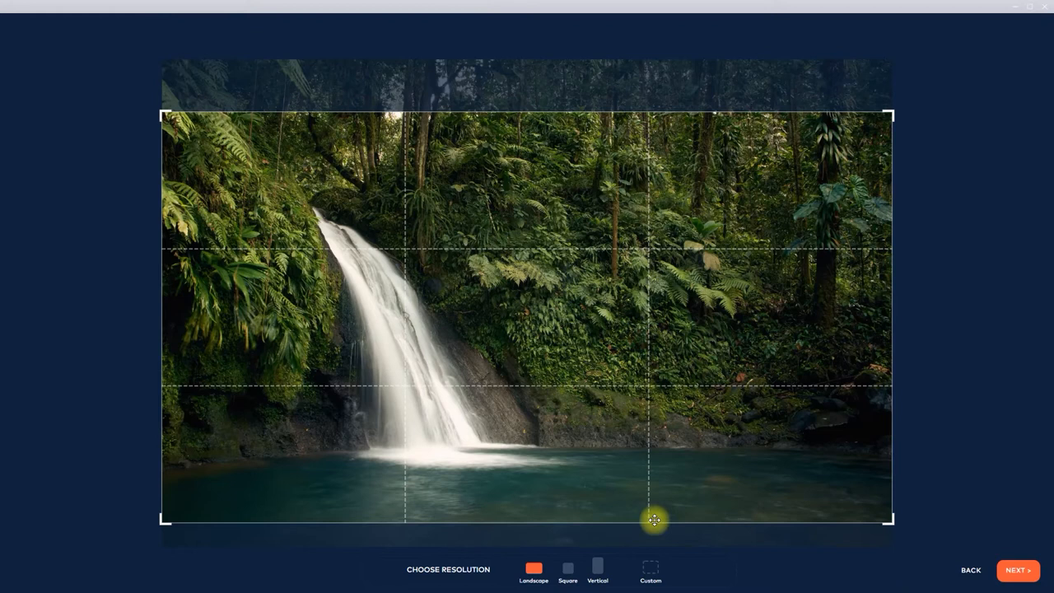
{"action": "left_click", "coordinate": [1017, 570]}
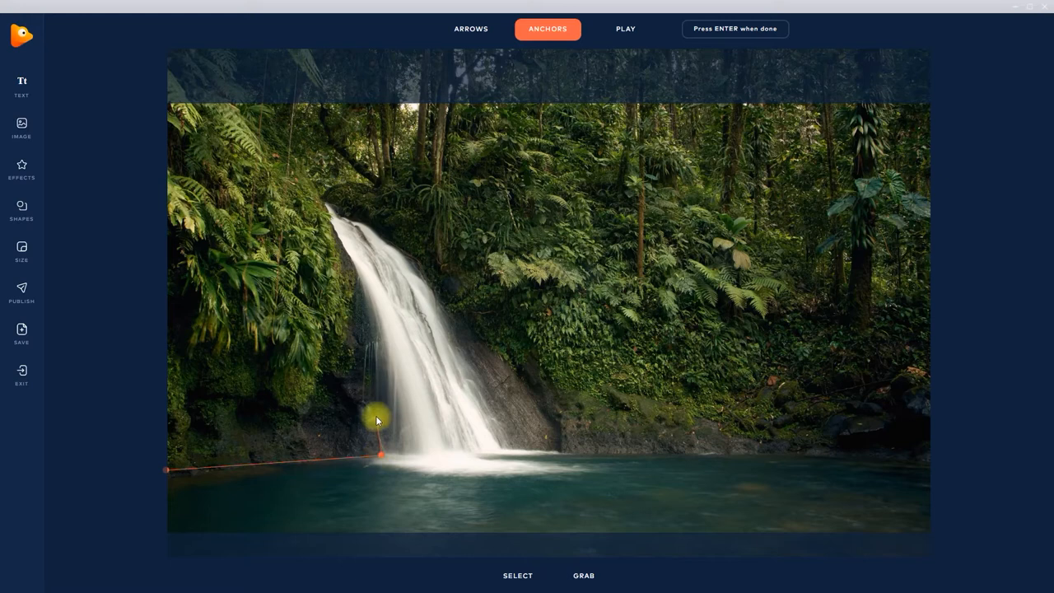
- Place an anchor dot pinning the scenery at the waterfall's base
{"action": "left_click", "coordinate": [471, 30]}
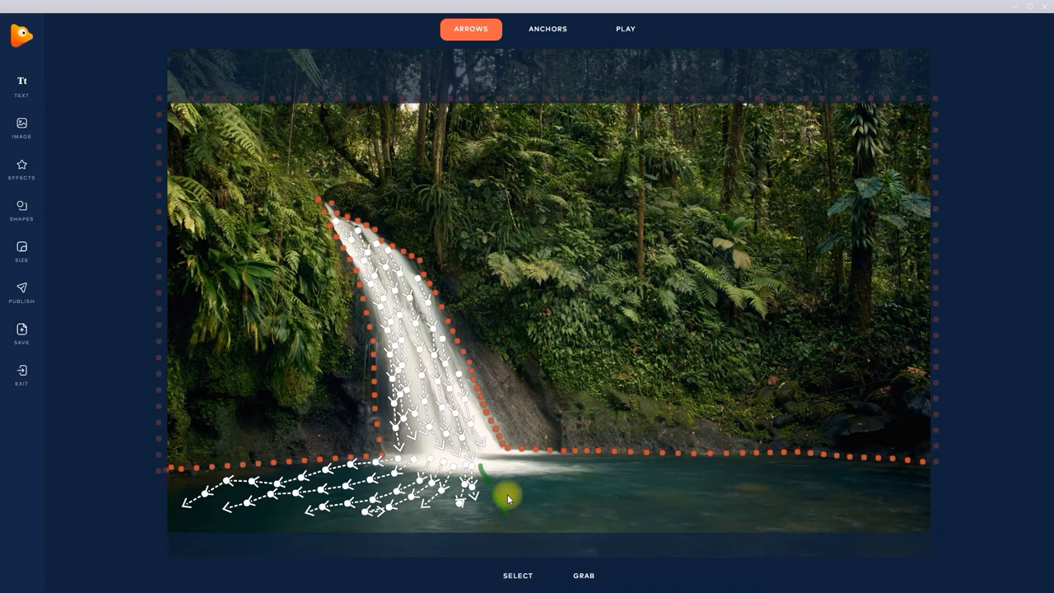